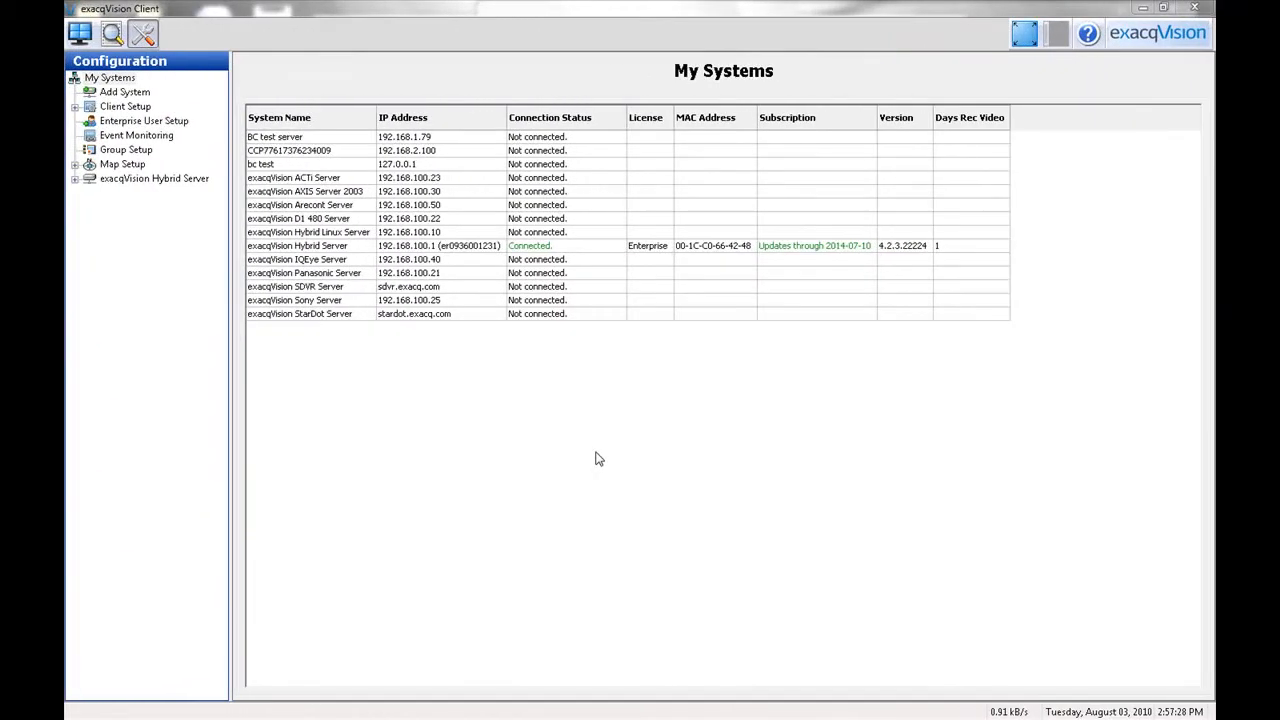
mouse_move(130, 111)
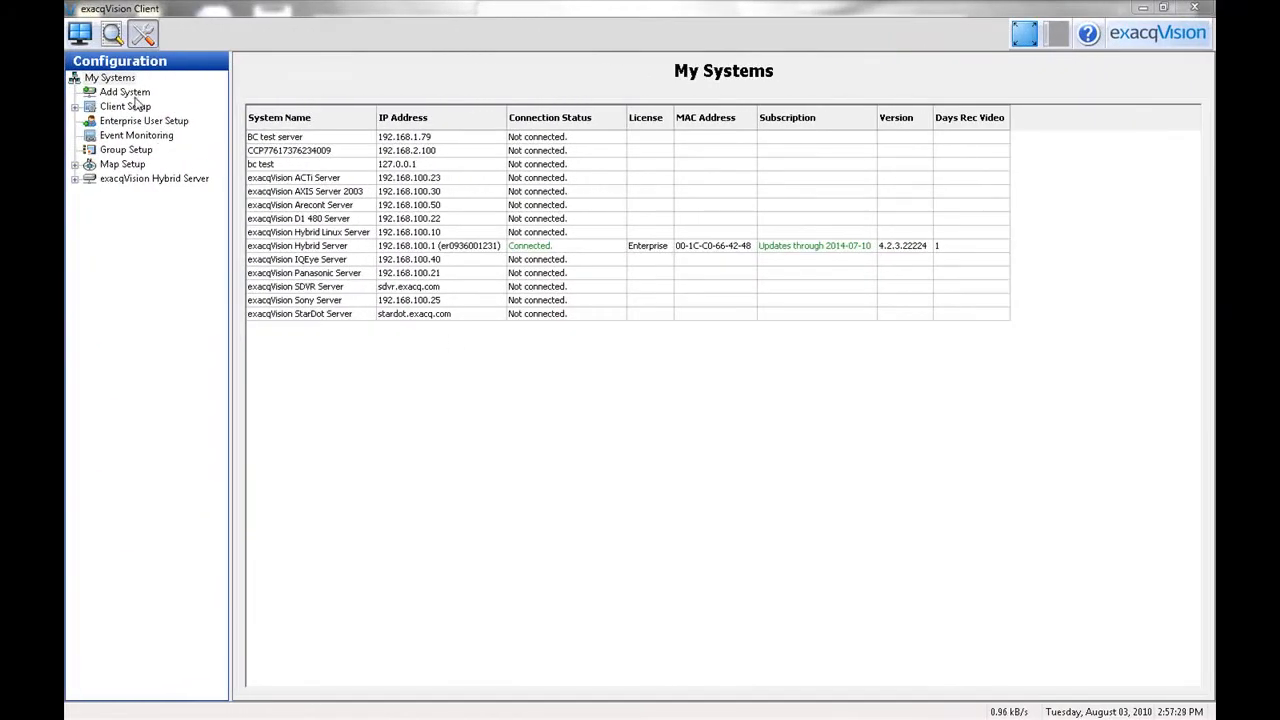
mouse_move(128, 120)
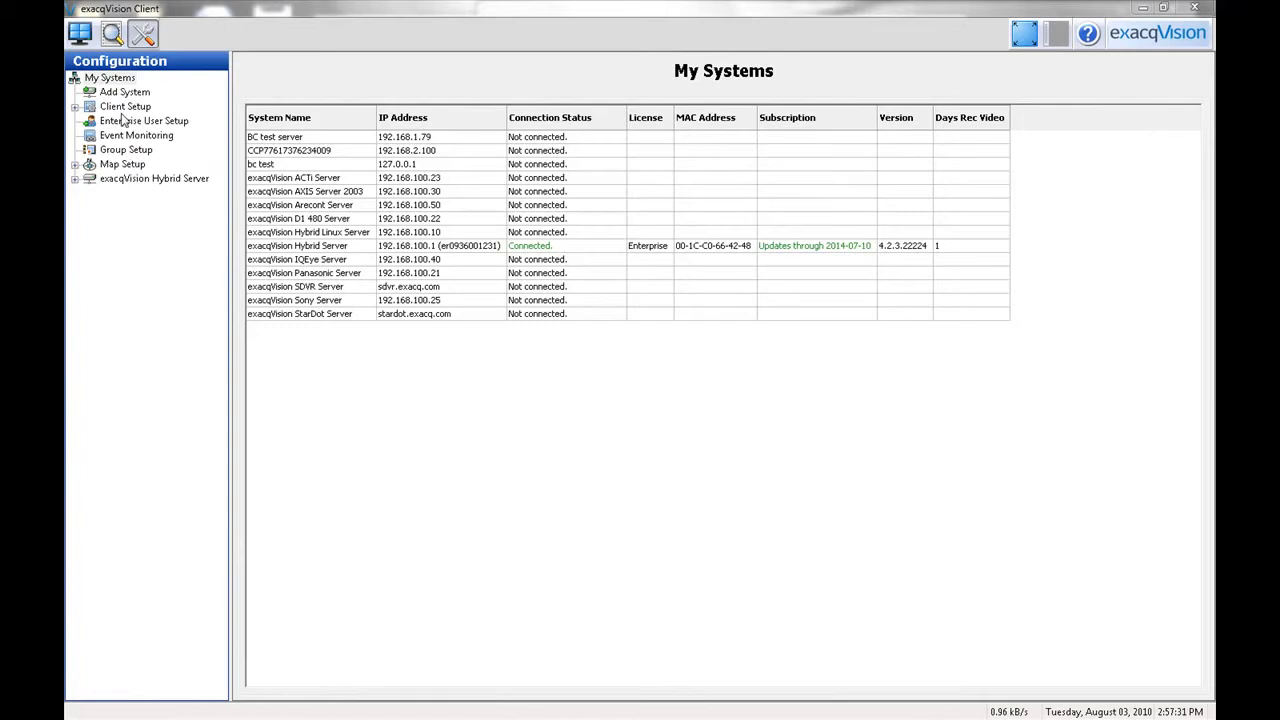
Step: Select Client Setup in the Configuration tree
left_click(126, 107)
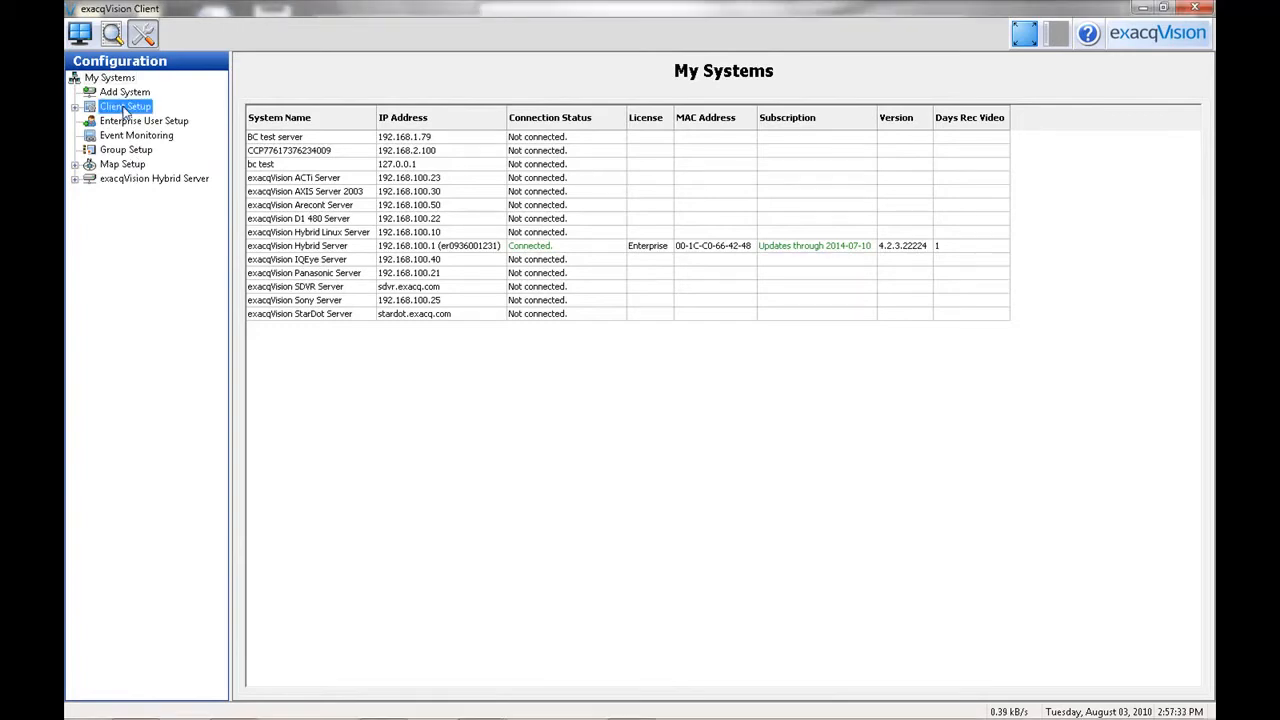
Step: On Client Setup, toggle Keep Aspect Ratio off and on, then hide Configuration Mode from restricted OS users
left_click(119, 106)
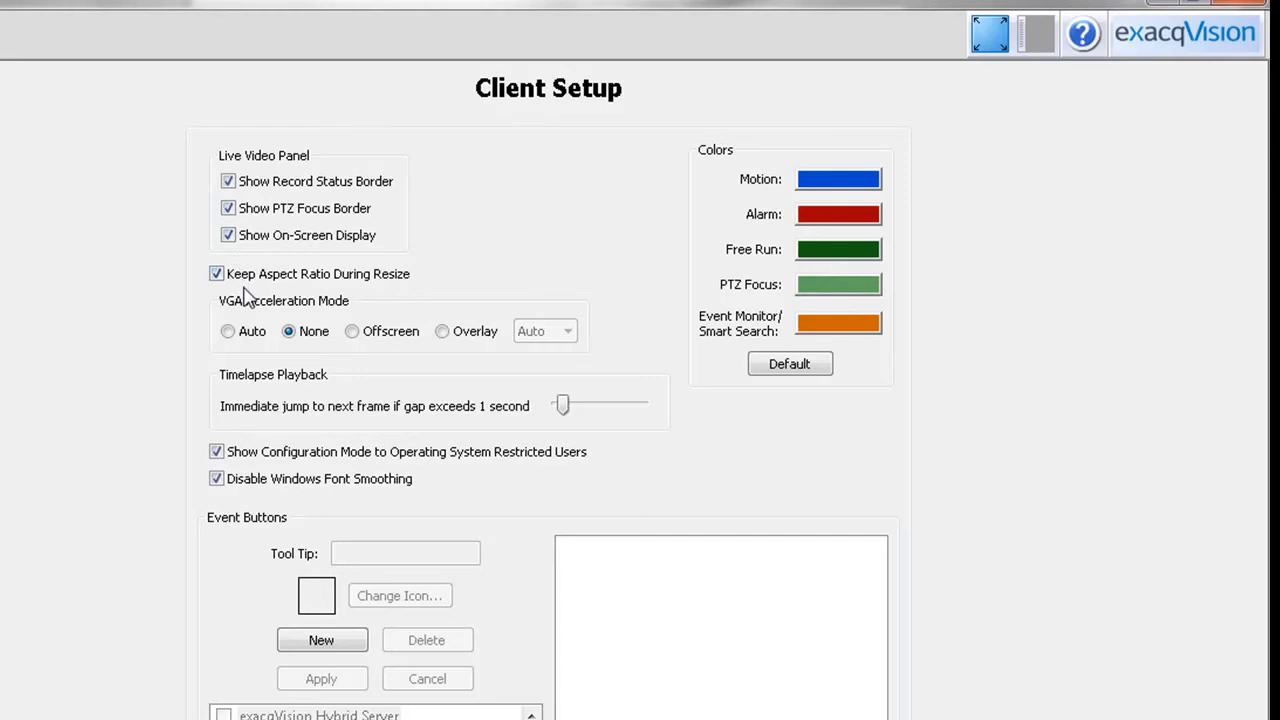
mouse_move(367, 288)
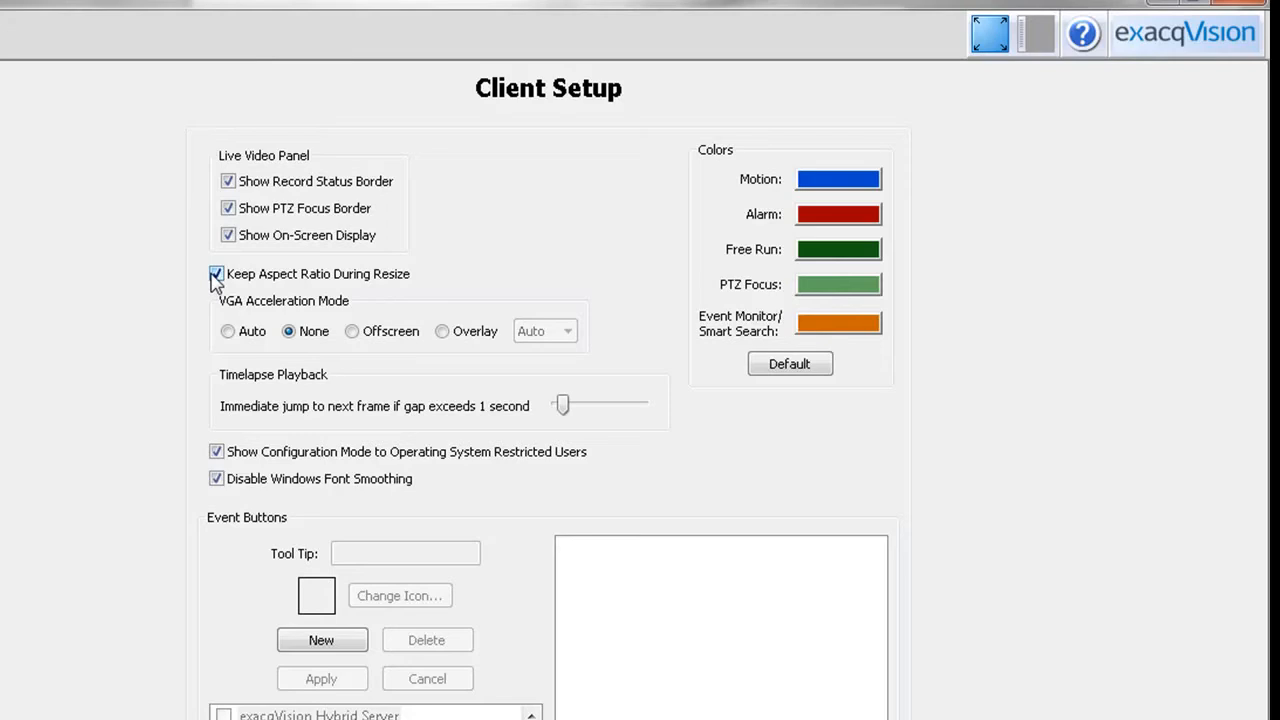
left_click(215, 273)
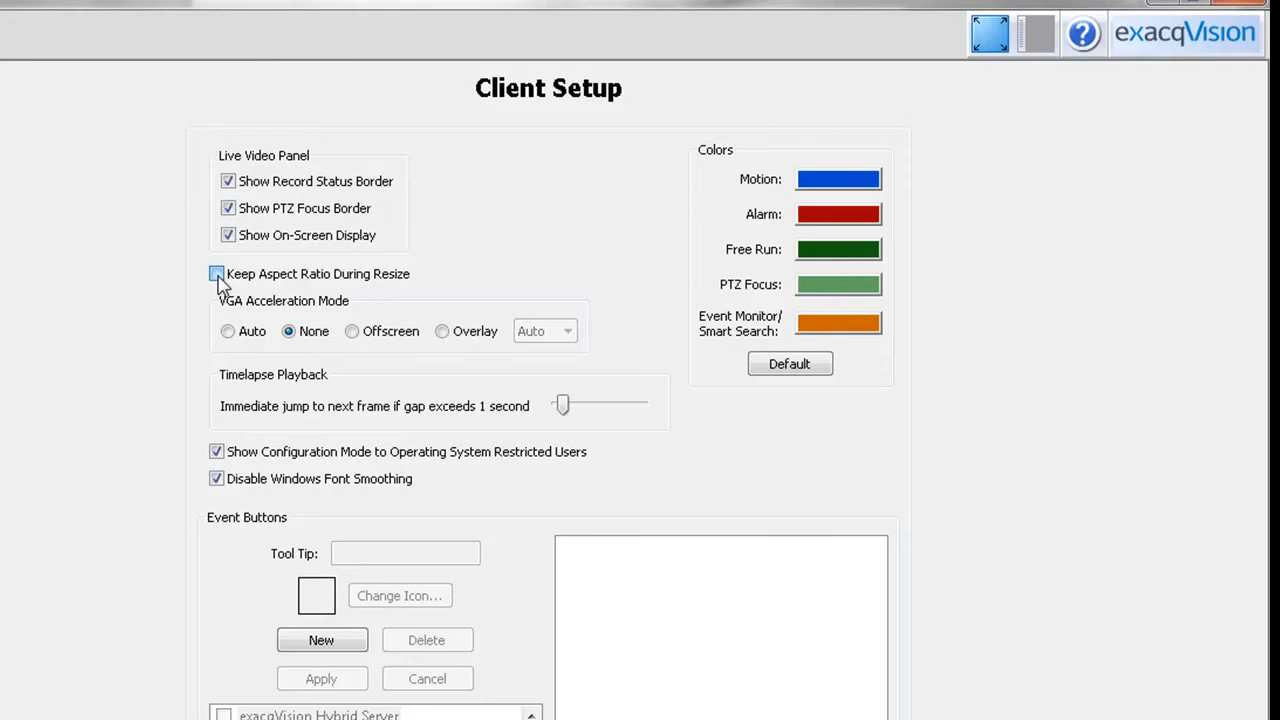
left_click(216, 273)
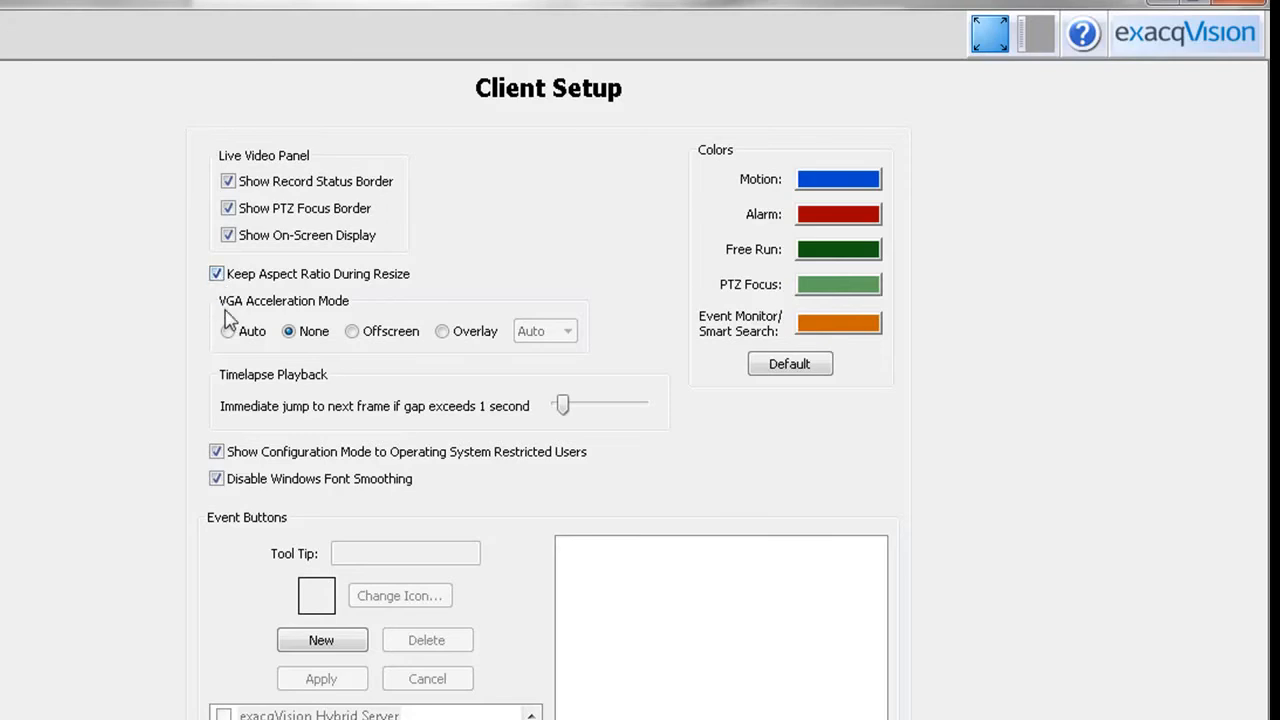
mouse_move(230, 360)
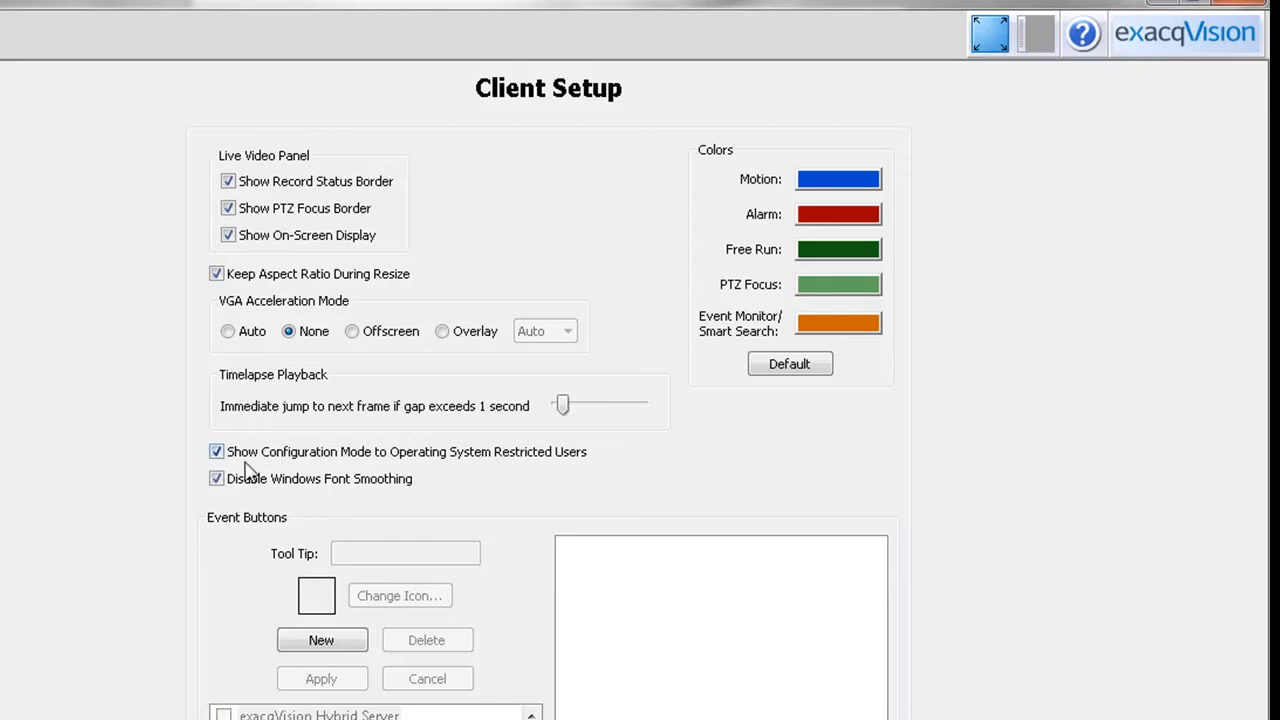
mouse_move(310, 467)
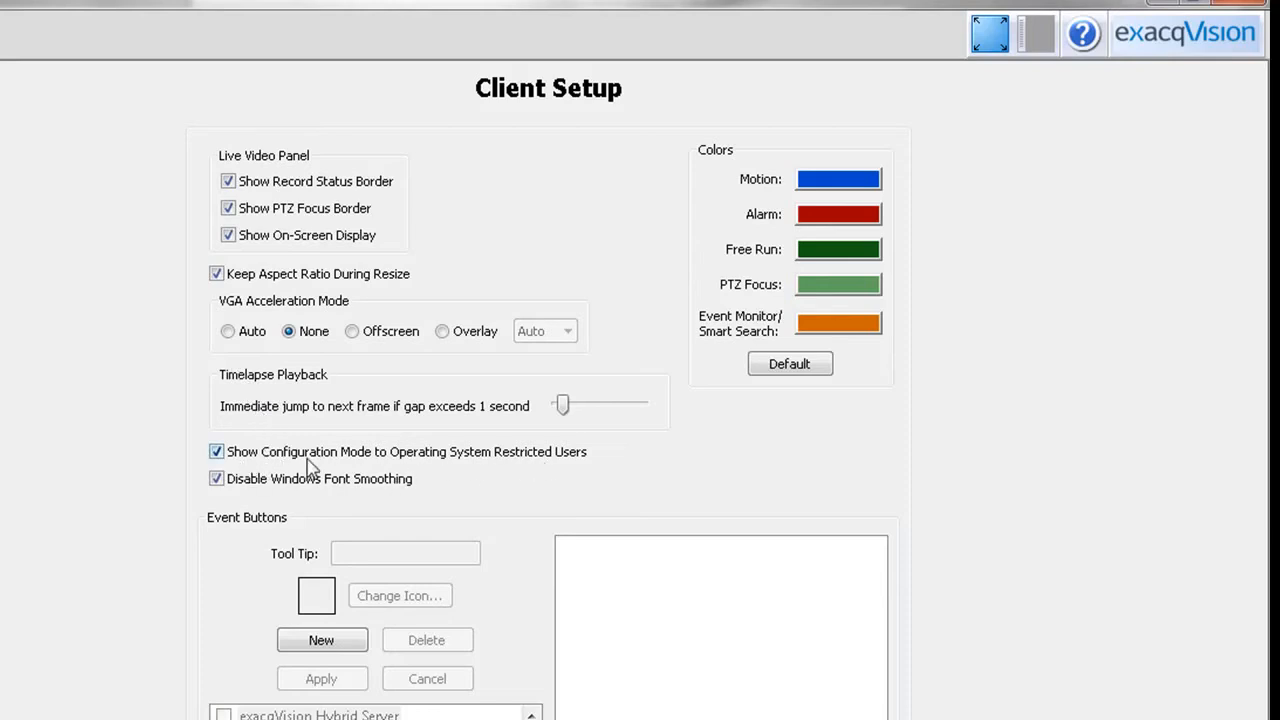
left_click(215, 453)
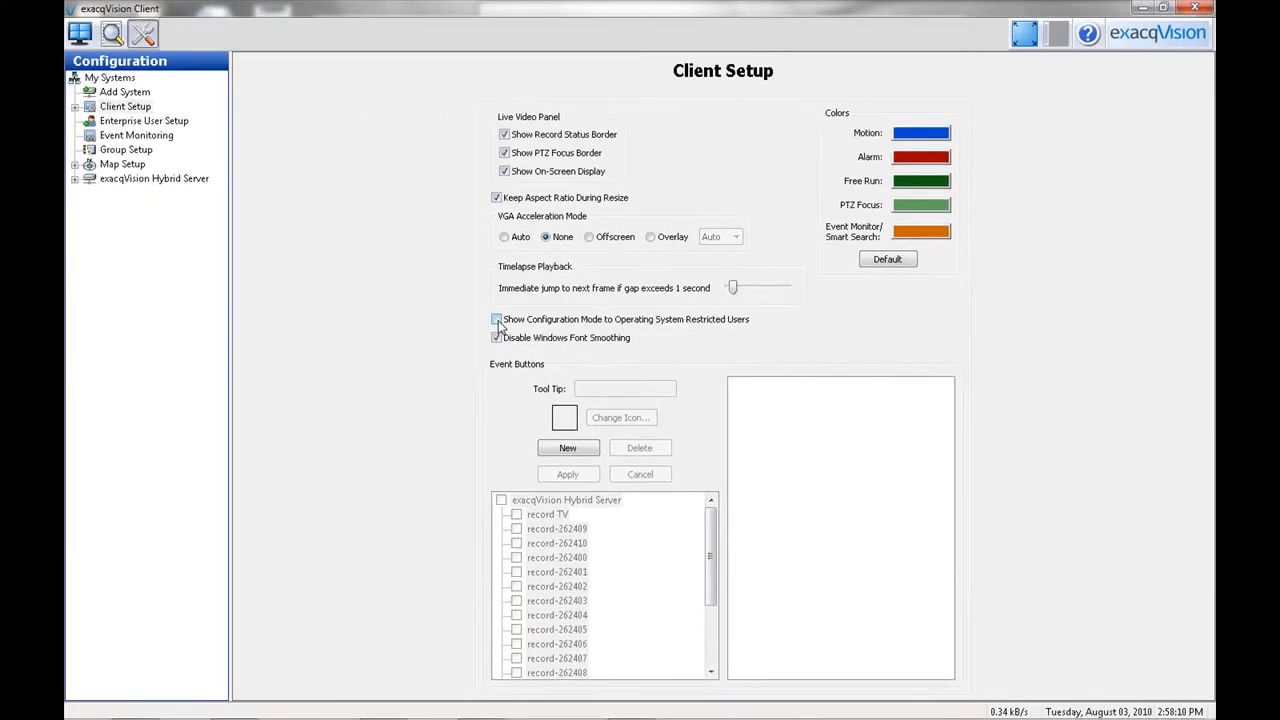
Step: Re-check Show Configuration Mode to Operating System Restricted Users
left_click(496, 319)
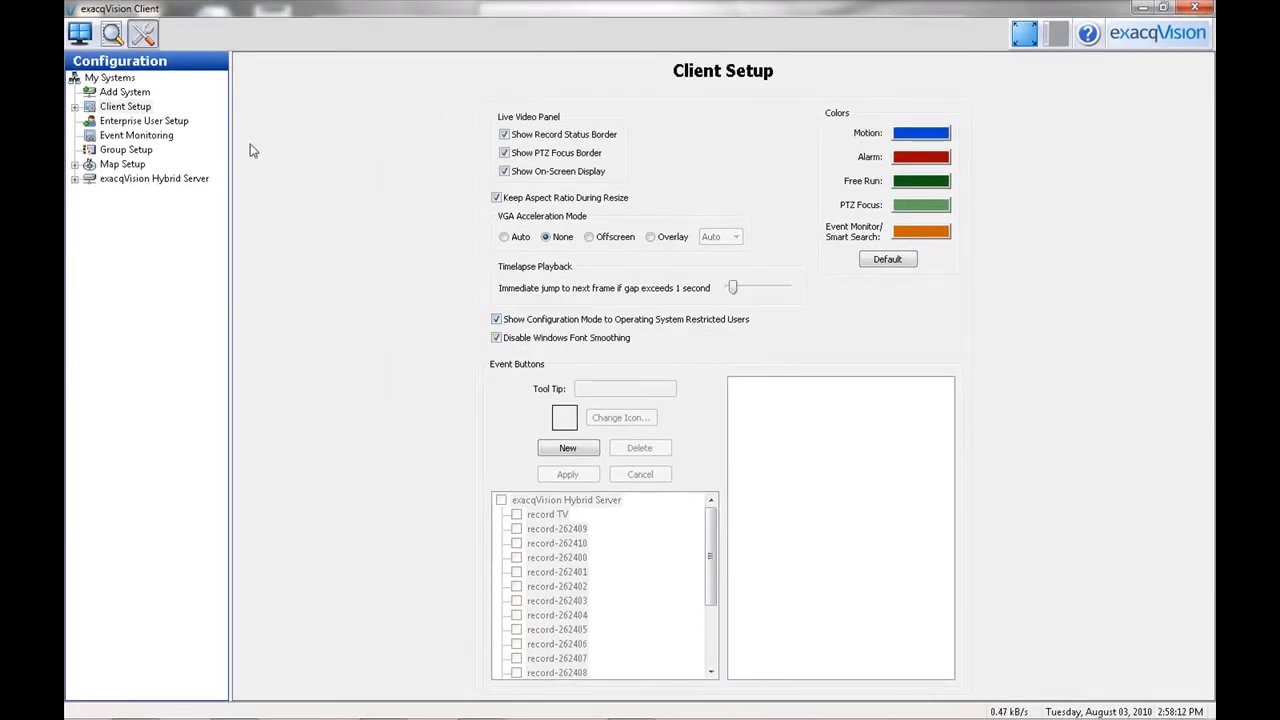
mouse_move(78, 38)
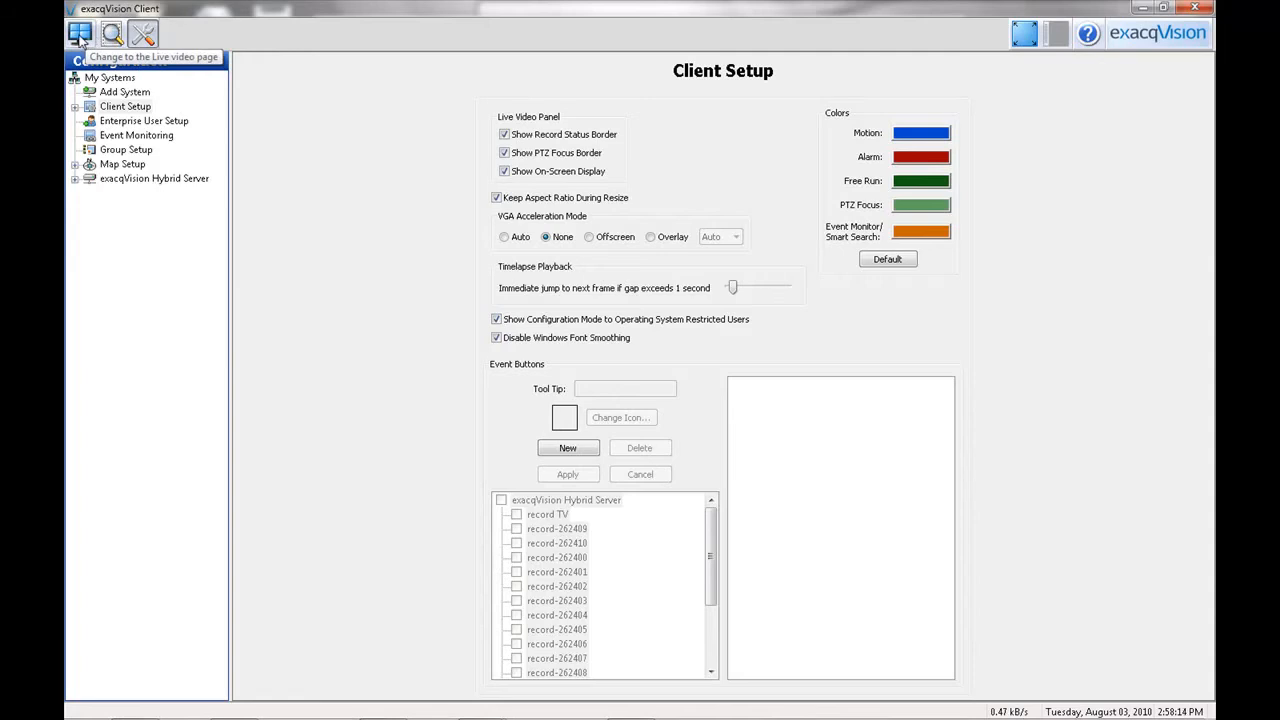
mouse_move(423, 296)
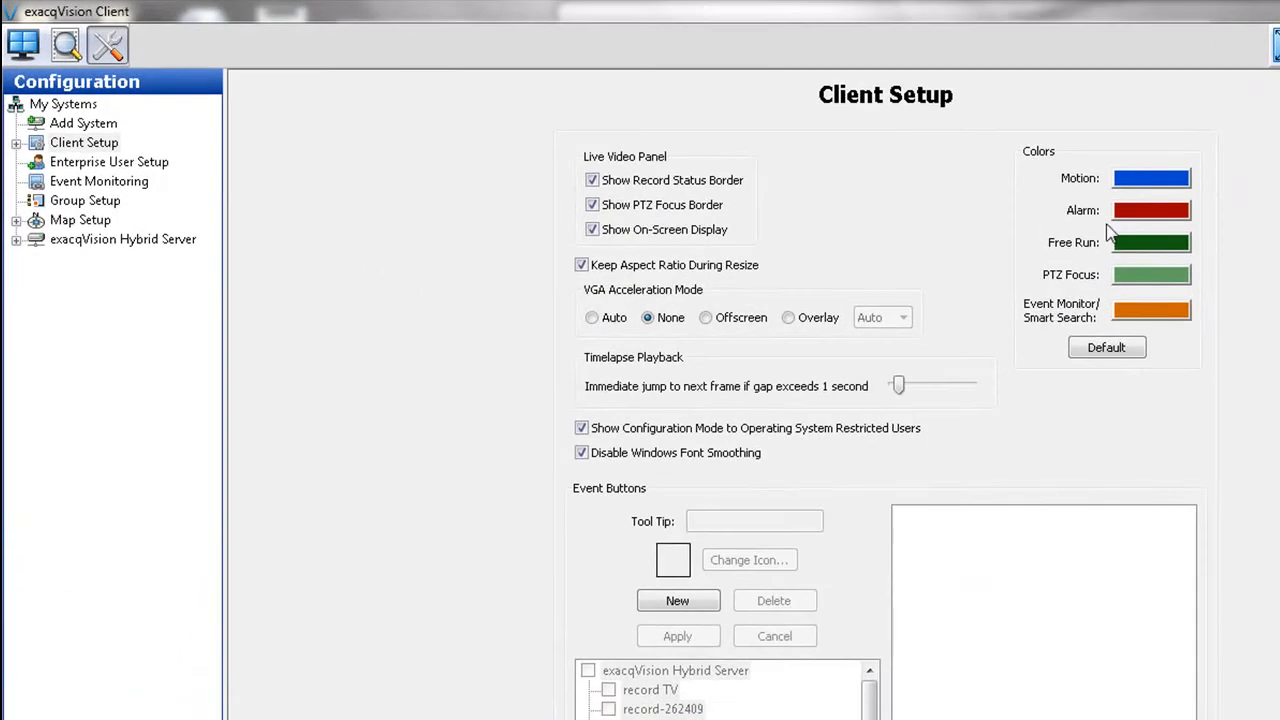
mouse_move(1100, 195)
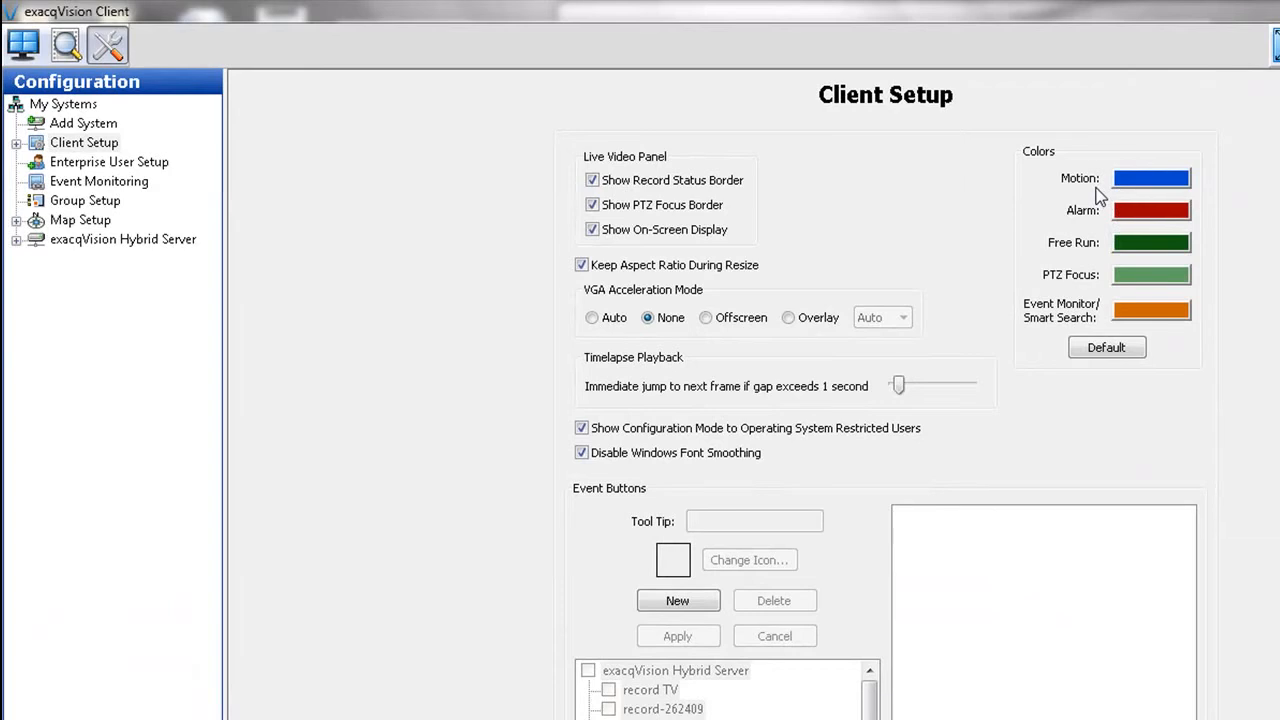
mouse_move(1090, 255)
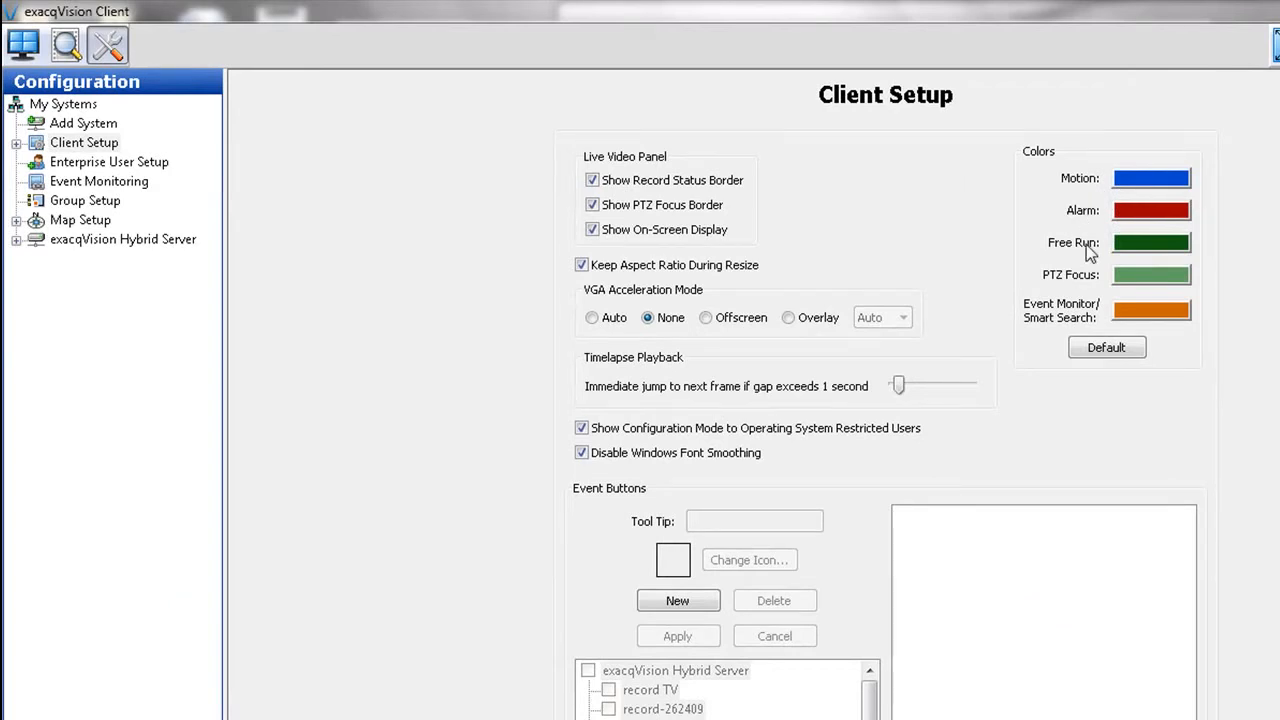
mouse_move(1094, 283)
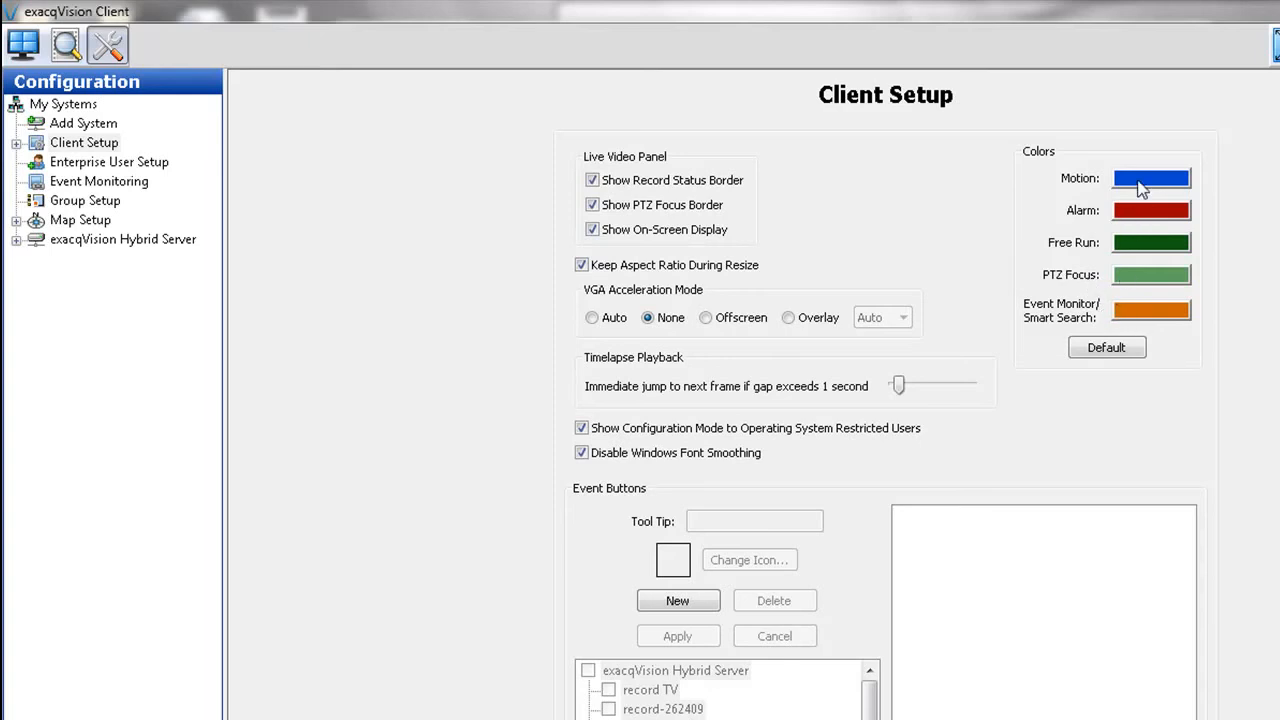
left_click(1153, 177)
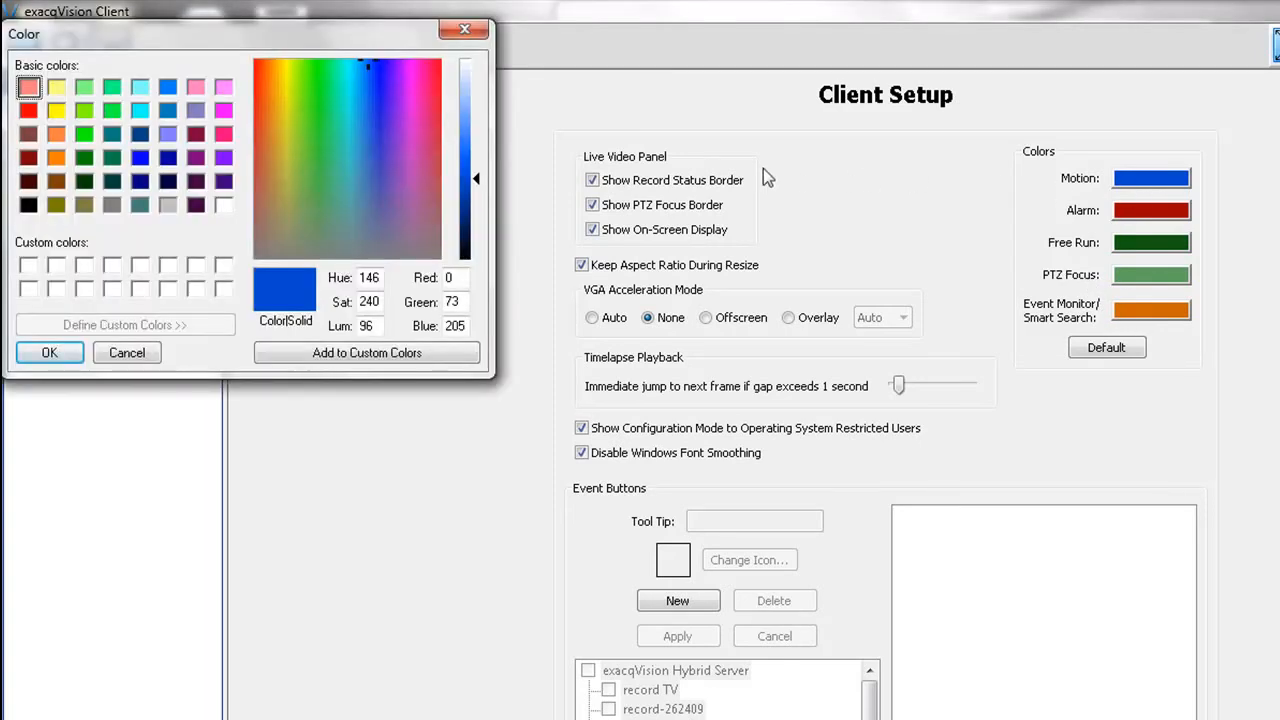
mouse_move(162, 96)
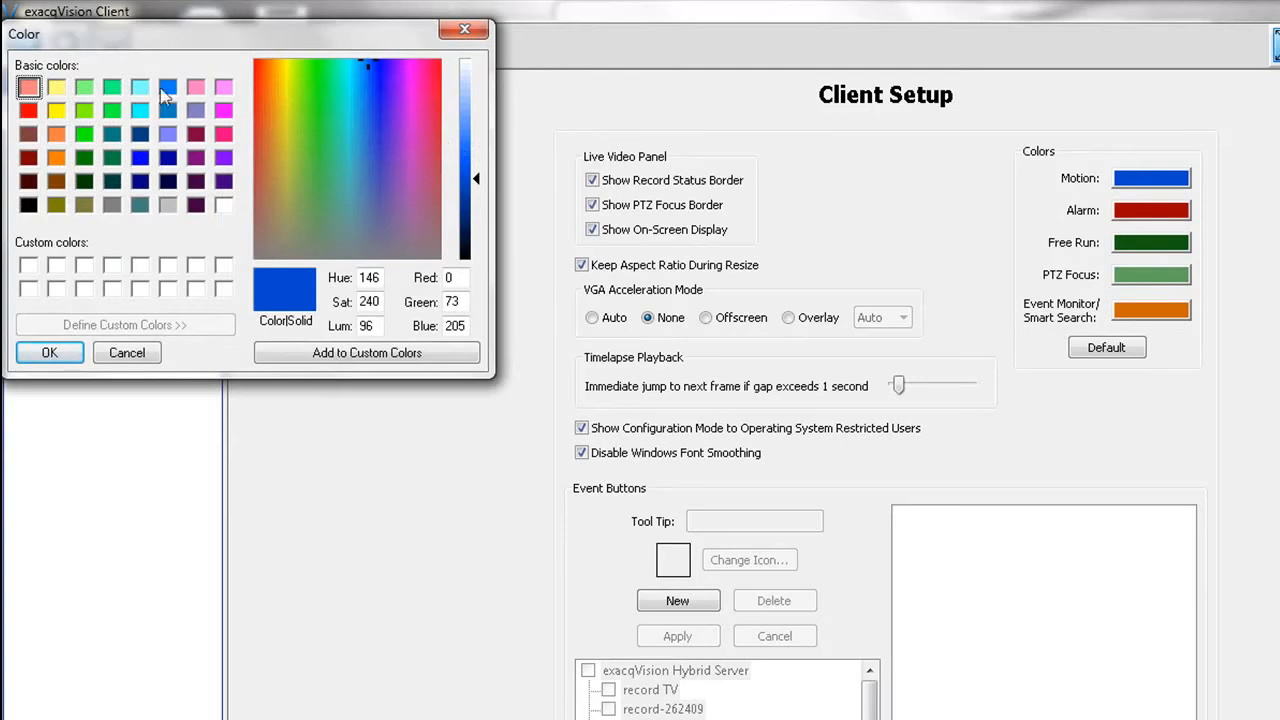
mouse_move(308, 130)
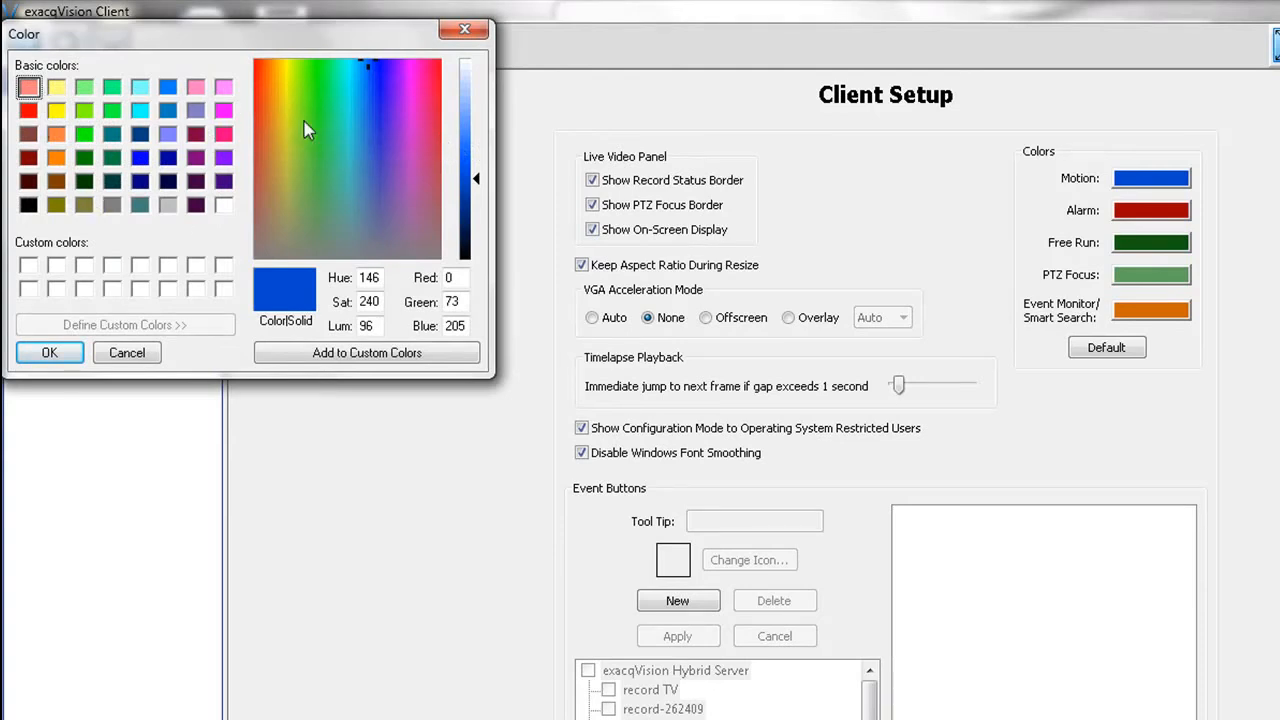
mouse_move(119, 352)
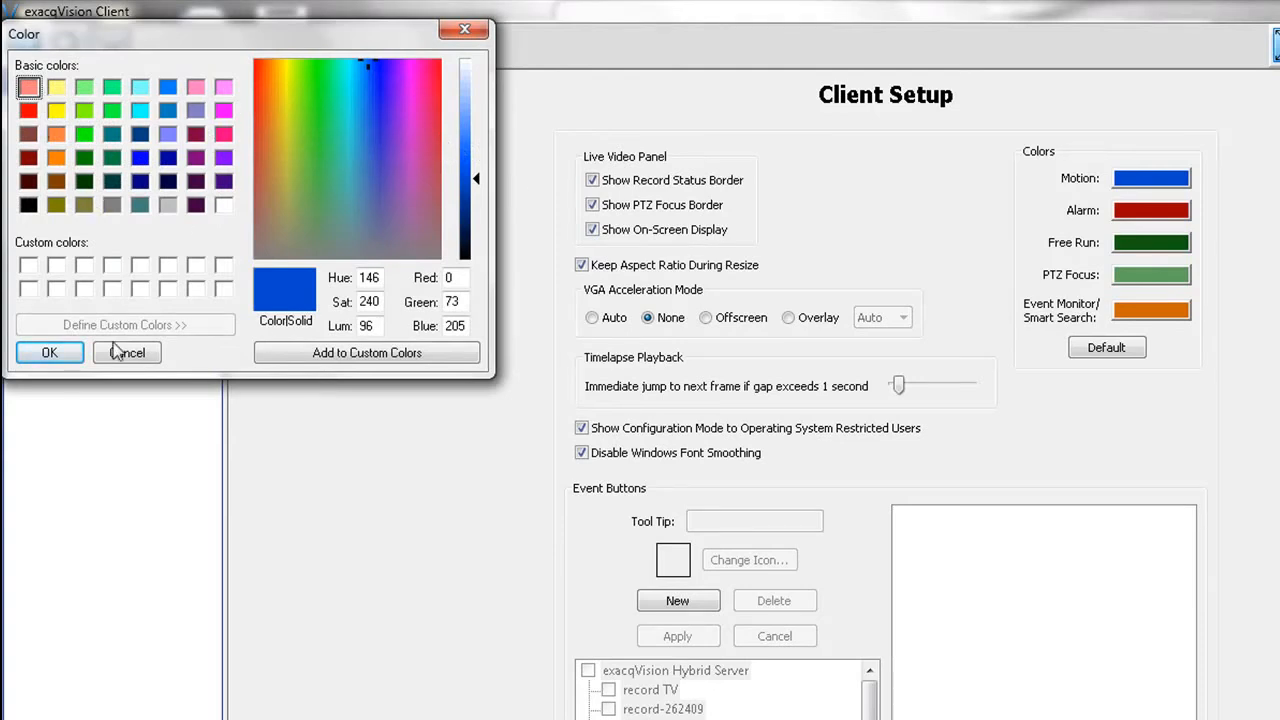
left_click(126, 352)
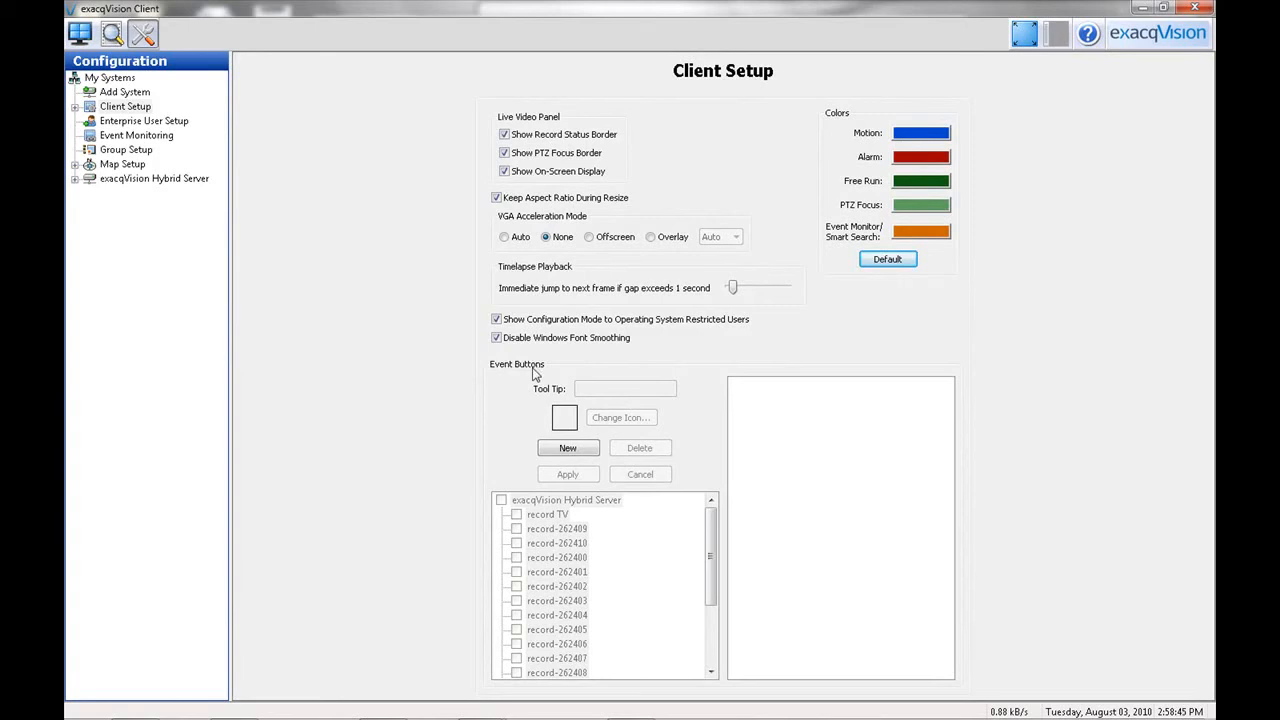
Step: Create a new event button with blue-blank.png as its icon
left_click(567, 448)
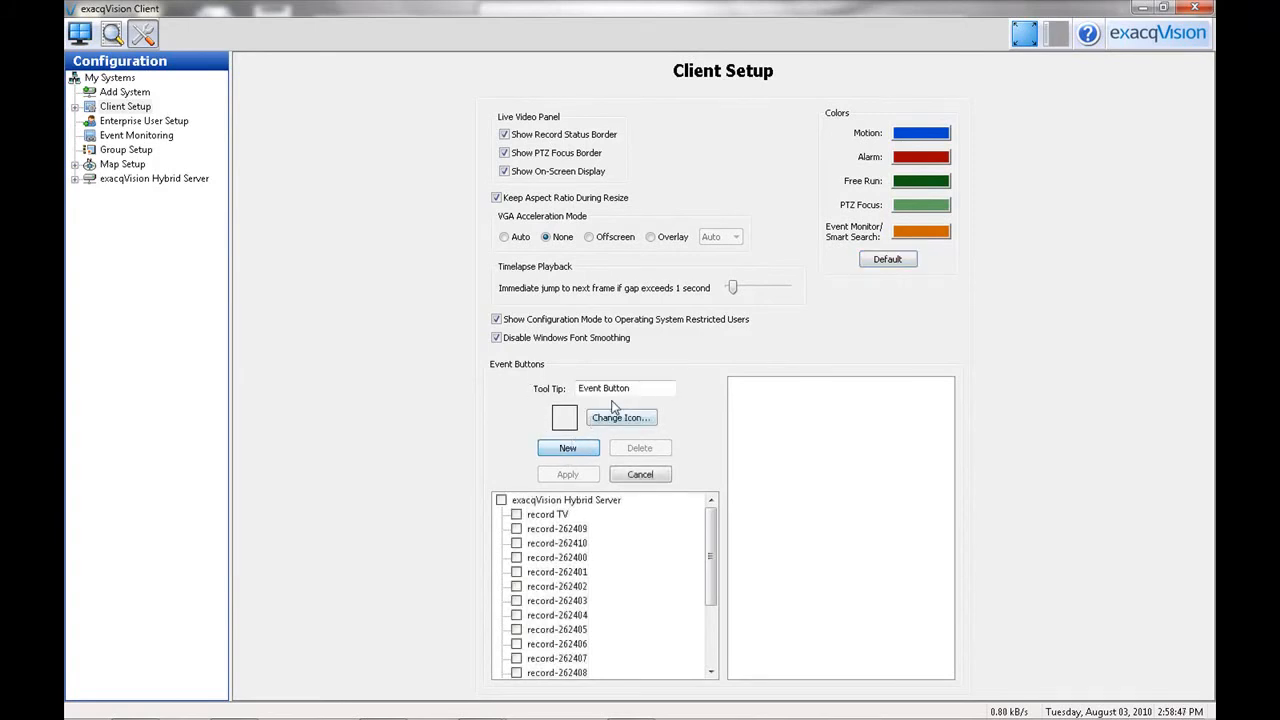
mouse_move(627, 420)
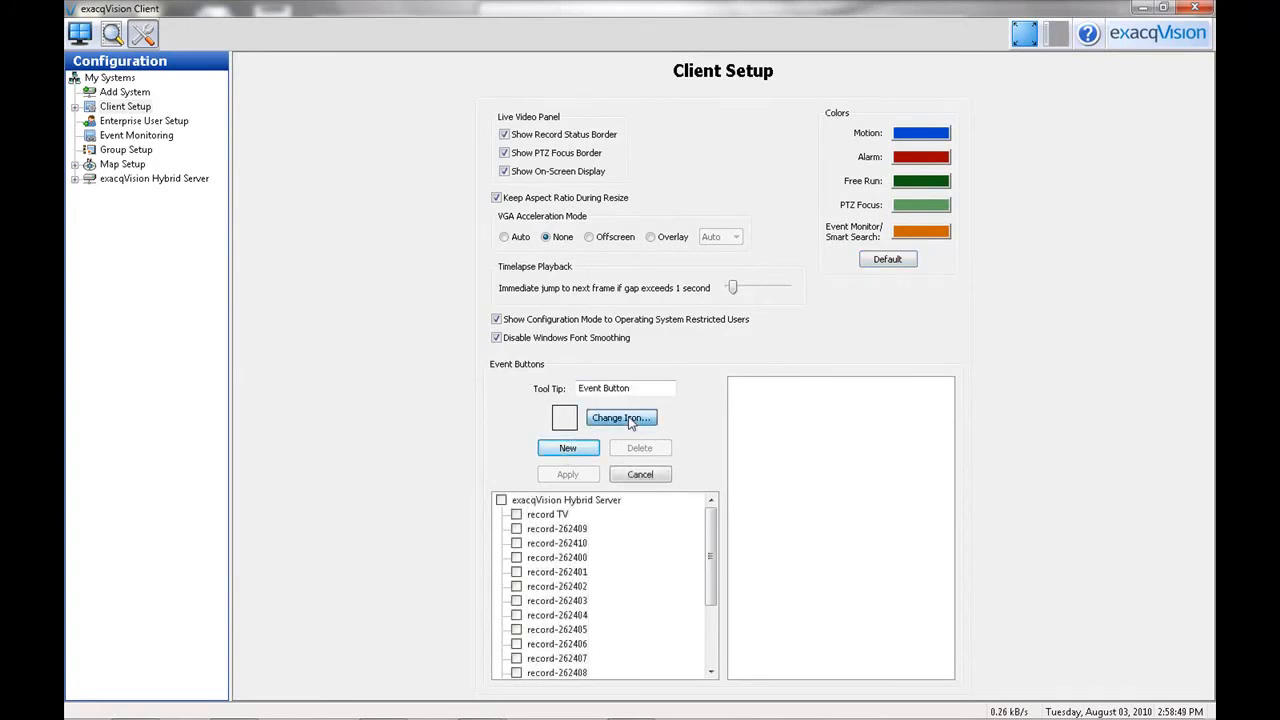
left_click(621, 418)
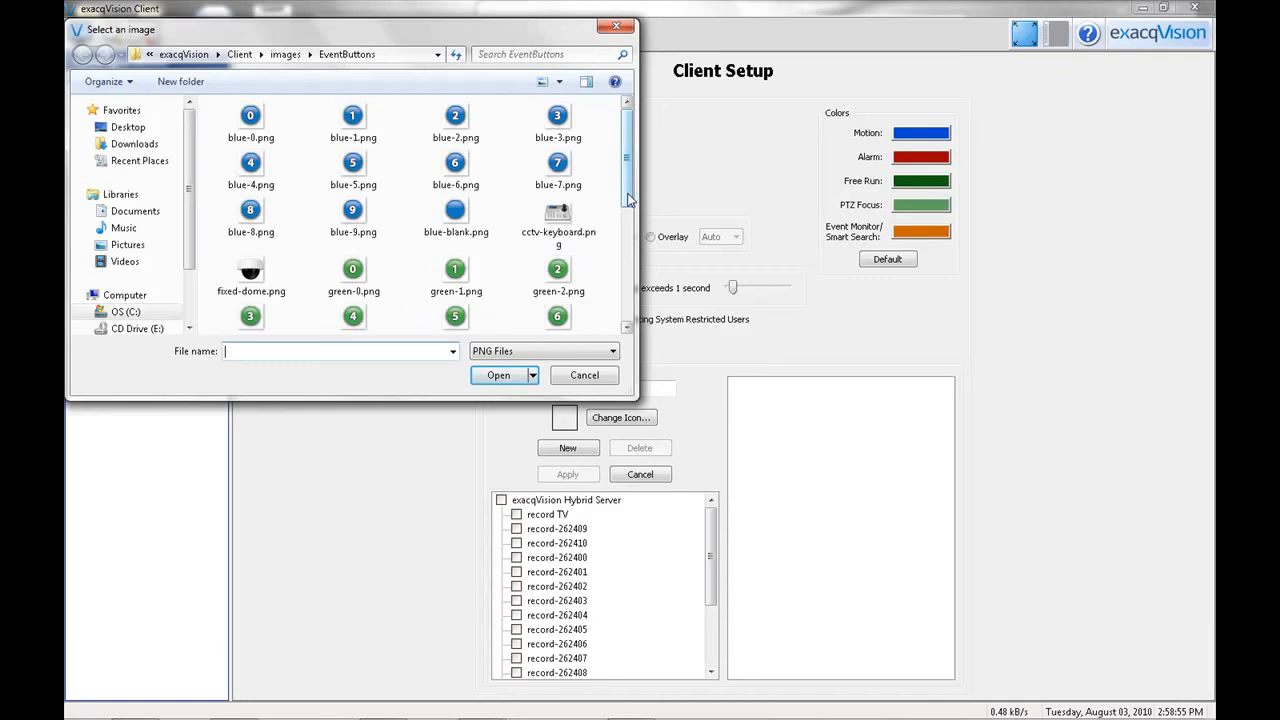
left_click(558, 215)
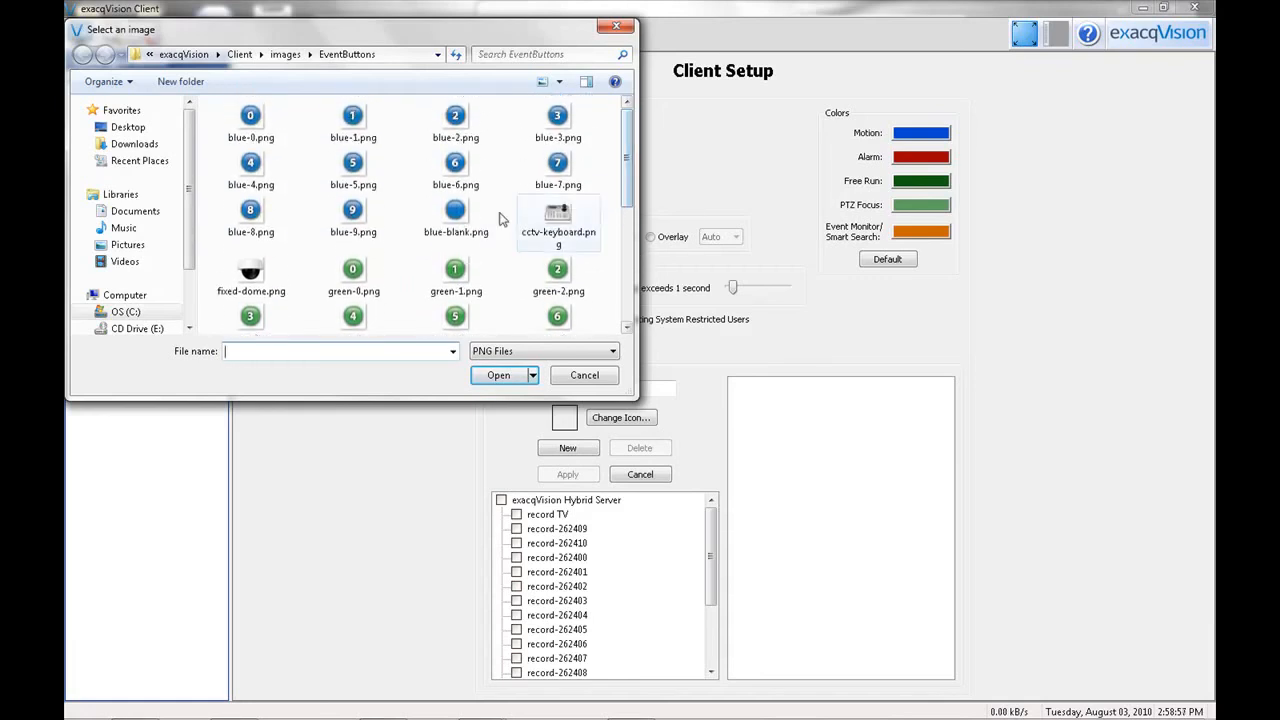
left_click(455, 213)
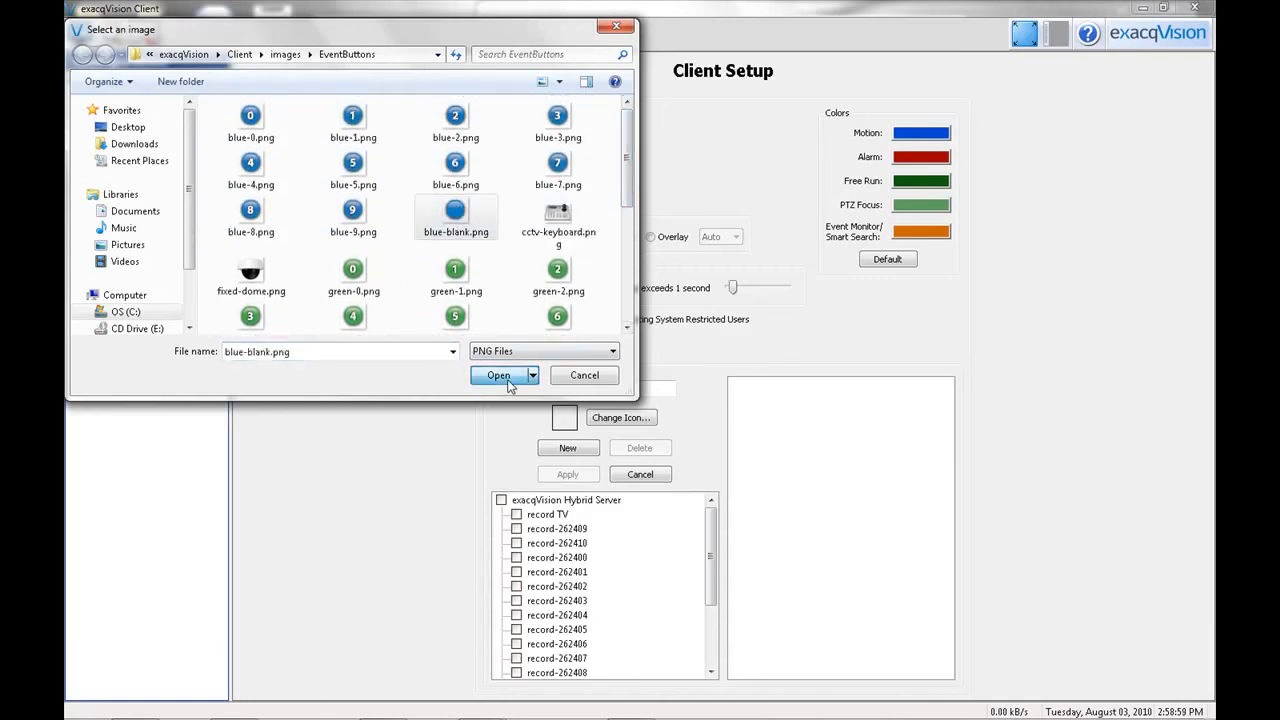
left_click(497, 375)
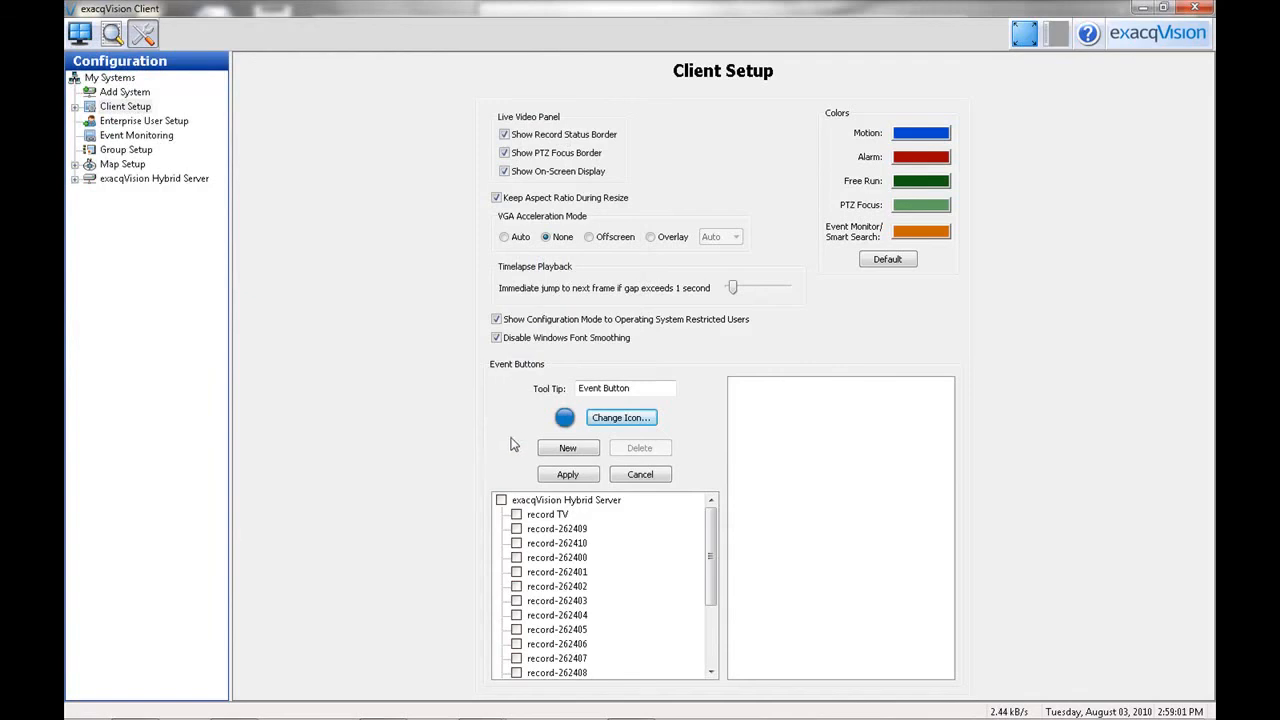
Step: Link the blue event button to Disco Ball, apply it, and switch to Live video
scroll("down", 3)
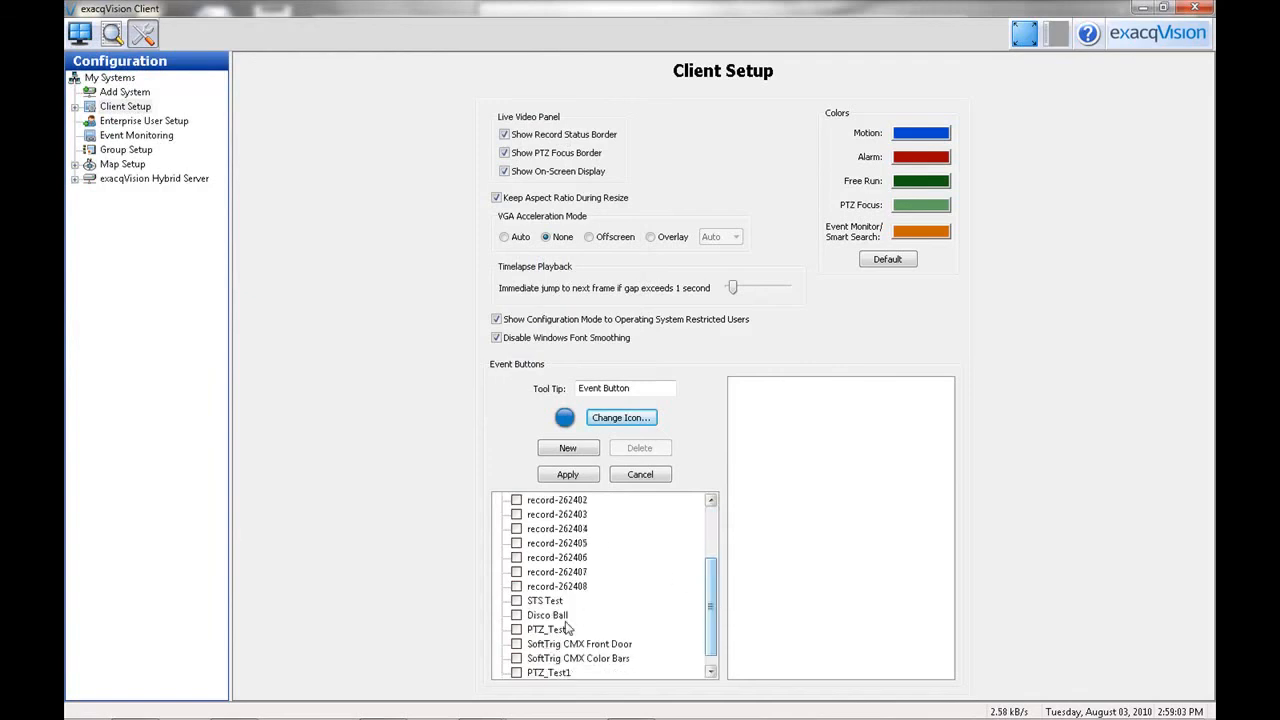
left_click(545, 615)
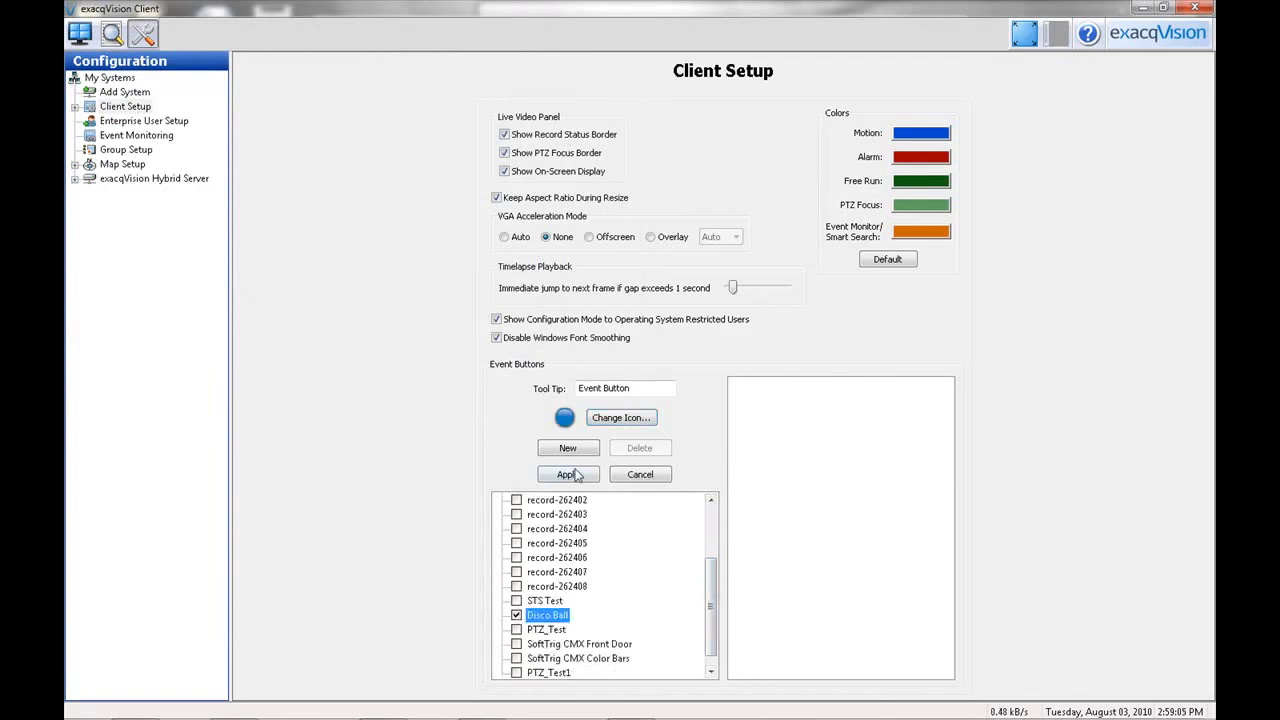
left_click(567, 474)
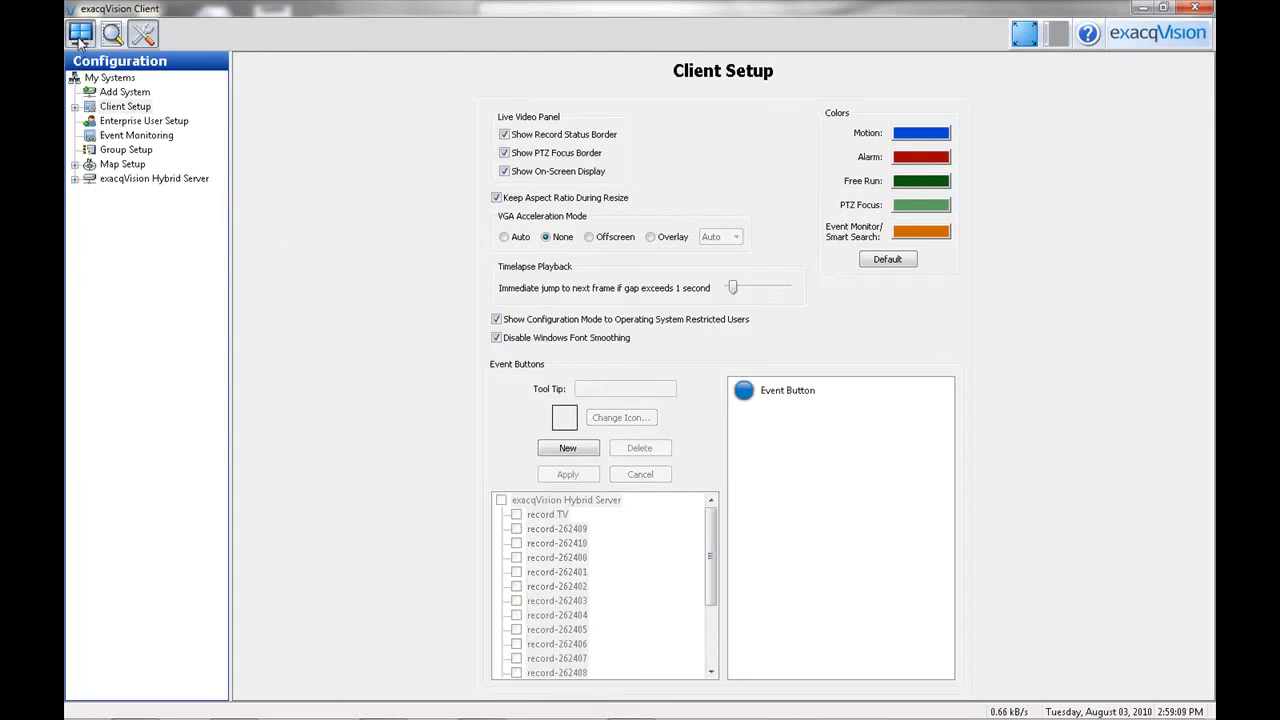
left_click(78, 35)
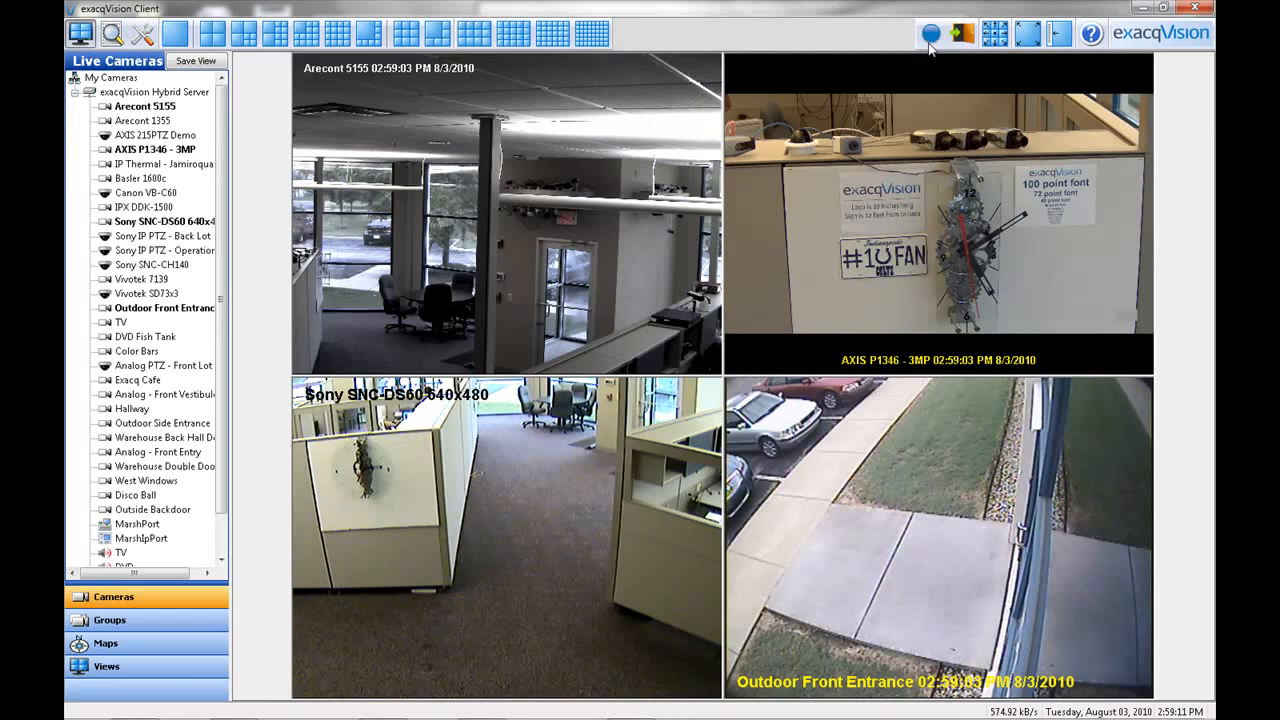